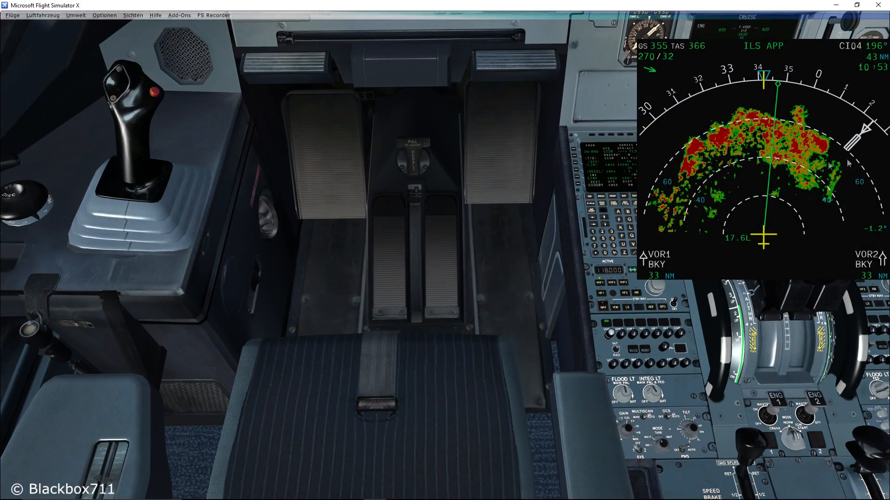
mouse_move(653, 423)
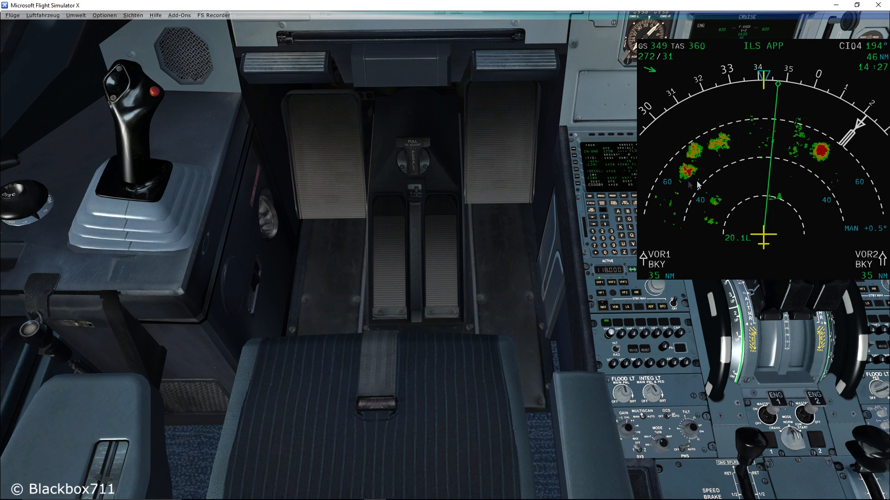
mouse_move(685, 316)
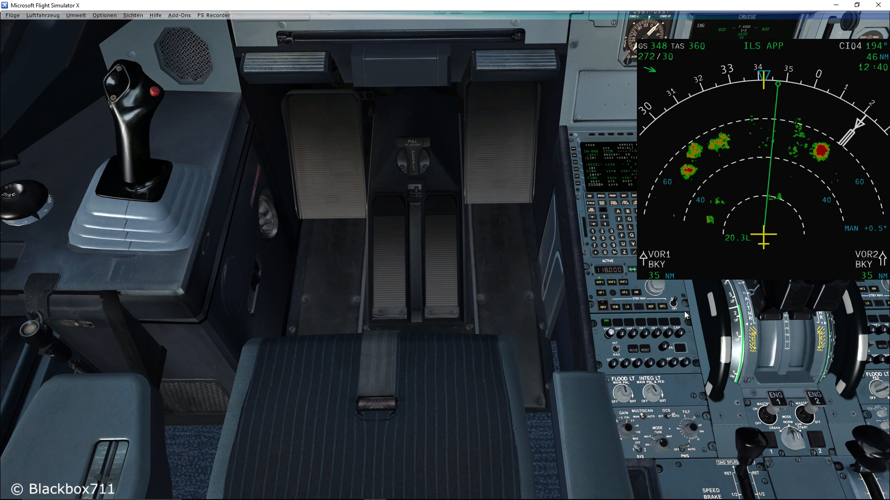
mouse_move(567, 410)
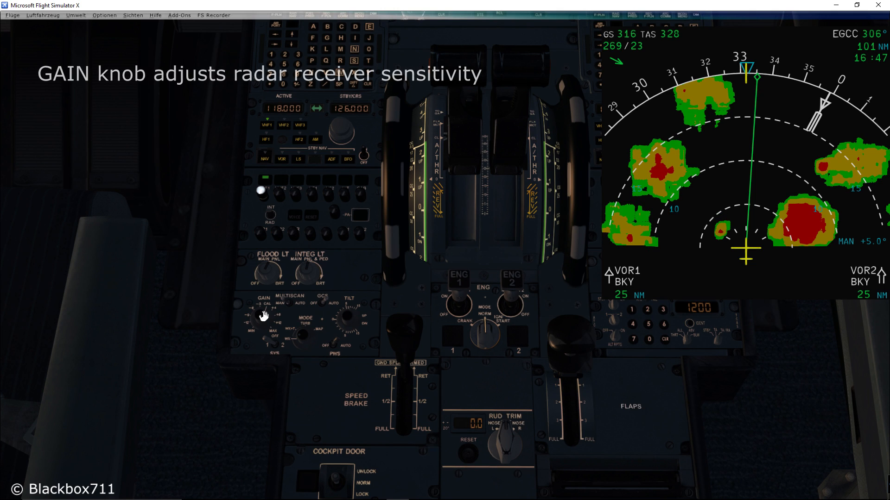
Step: Turn the radar GAIN knob from AUTO to manual so the ND shows MAN GAIN with reduced storm returns
left_click(264, 315)
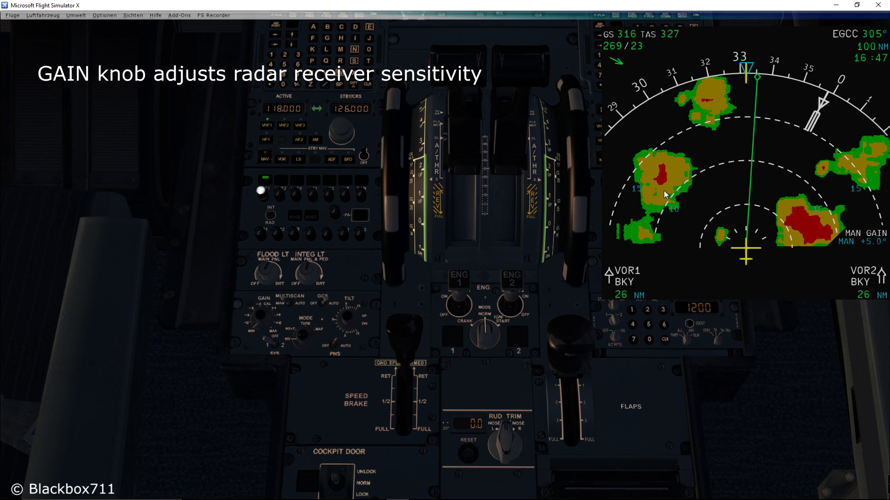
mouse_move(567, 289)
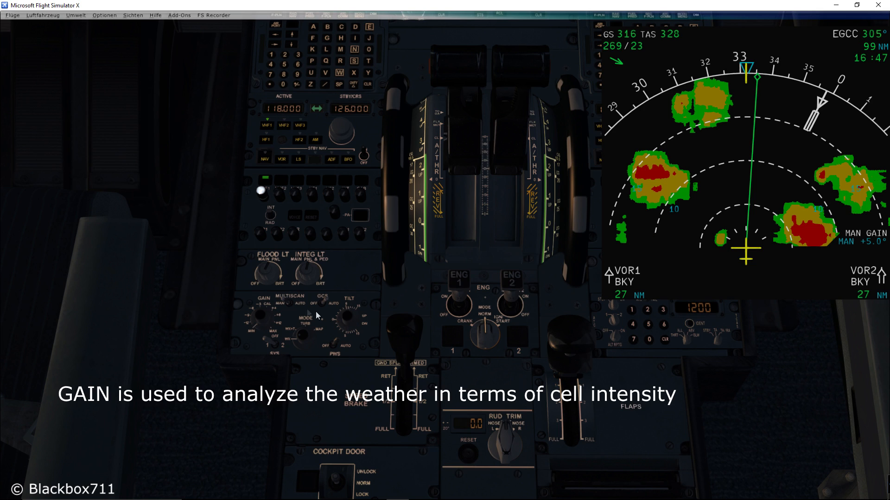
mouse_move(92, 319)
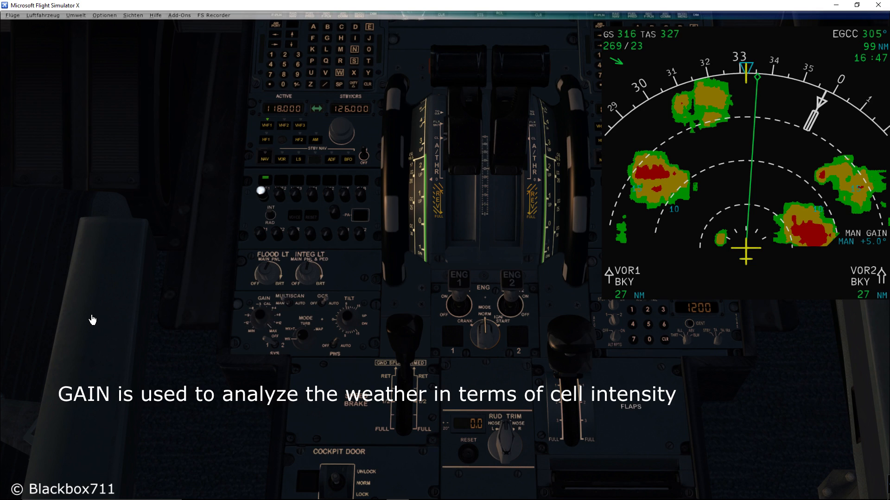
mouse_move(114, 310)
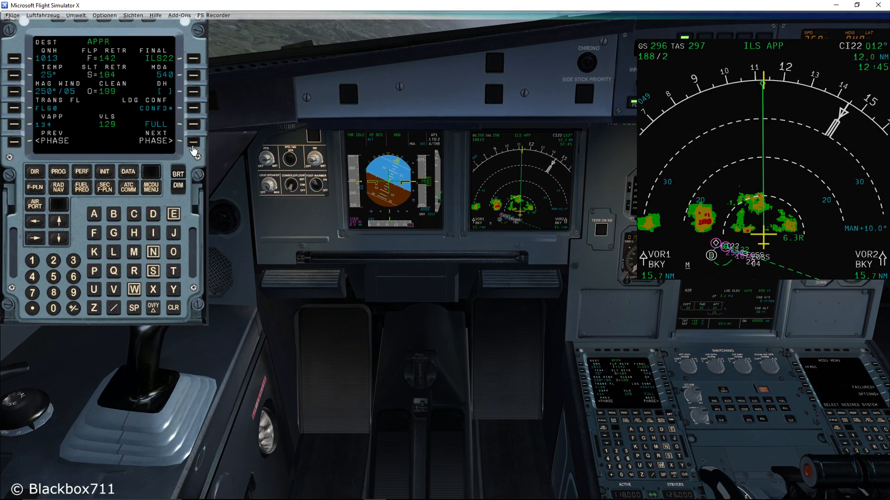
mouse_move(134, 340)
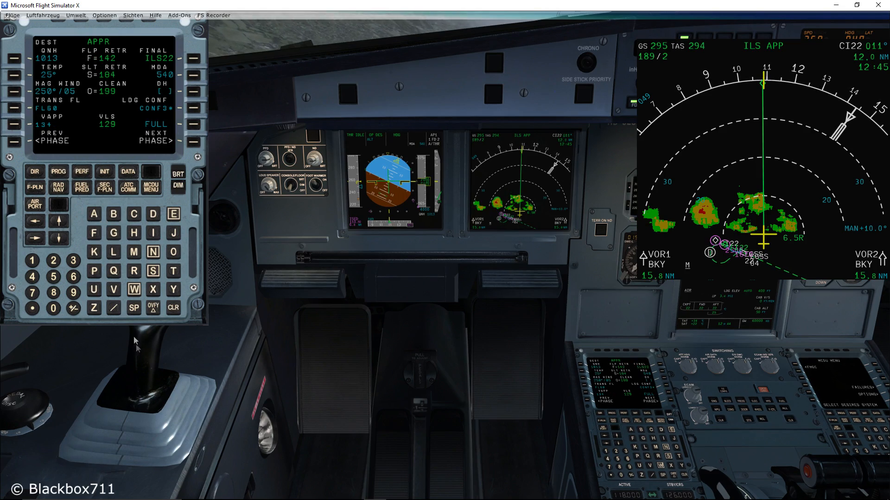